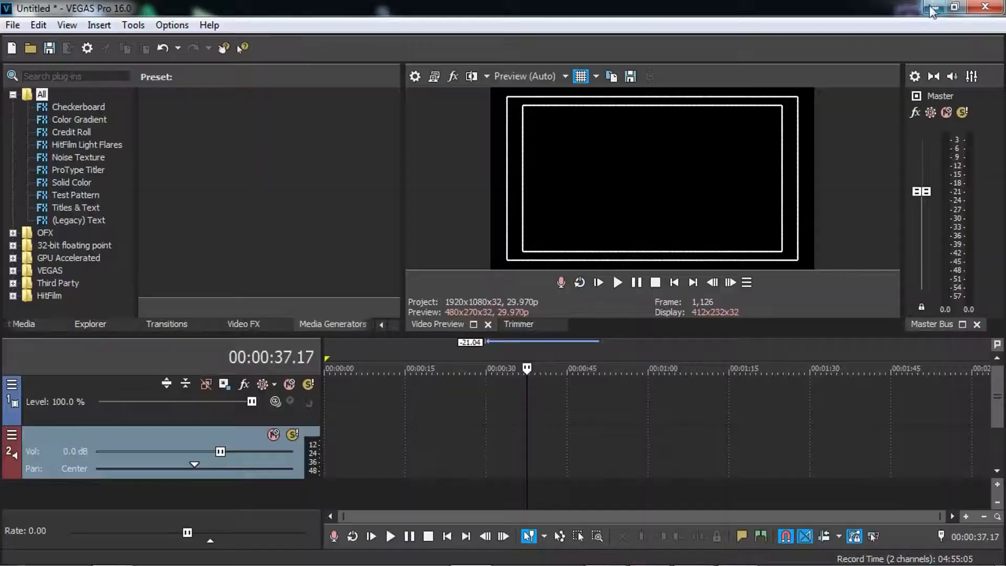
# Step: Add clip VID_20181011_072201 to the timeline, keeping the existing project video settings
pyautogui.click(932, 7)
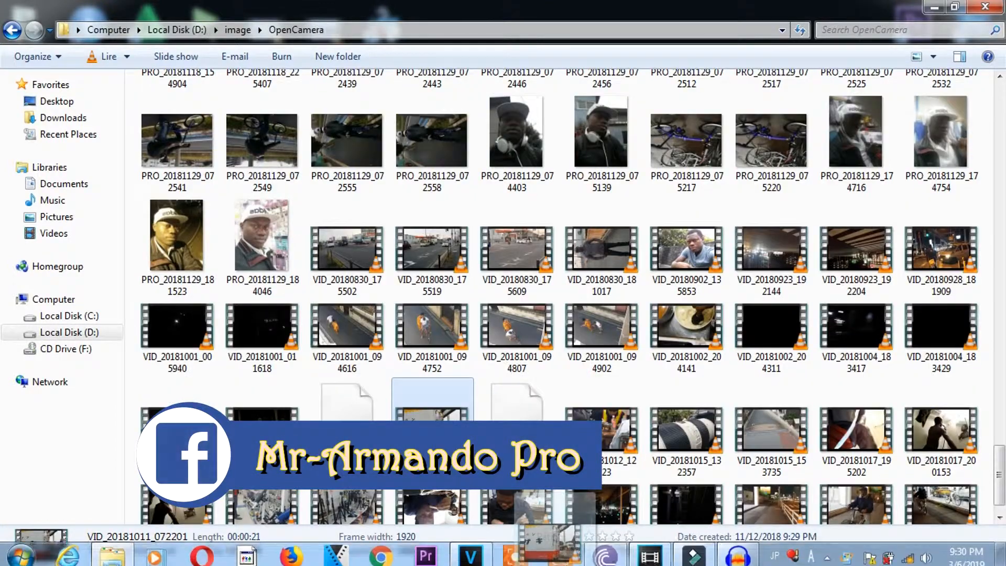
pyautogui.click(468, 550)
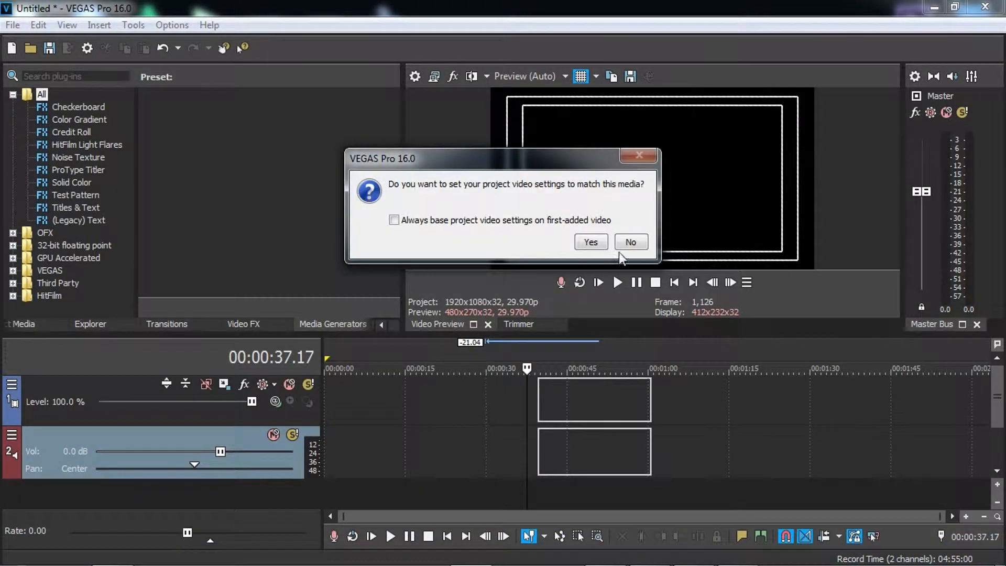
pyautogui.click(630, 242)
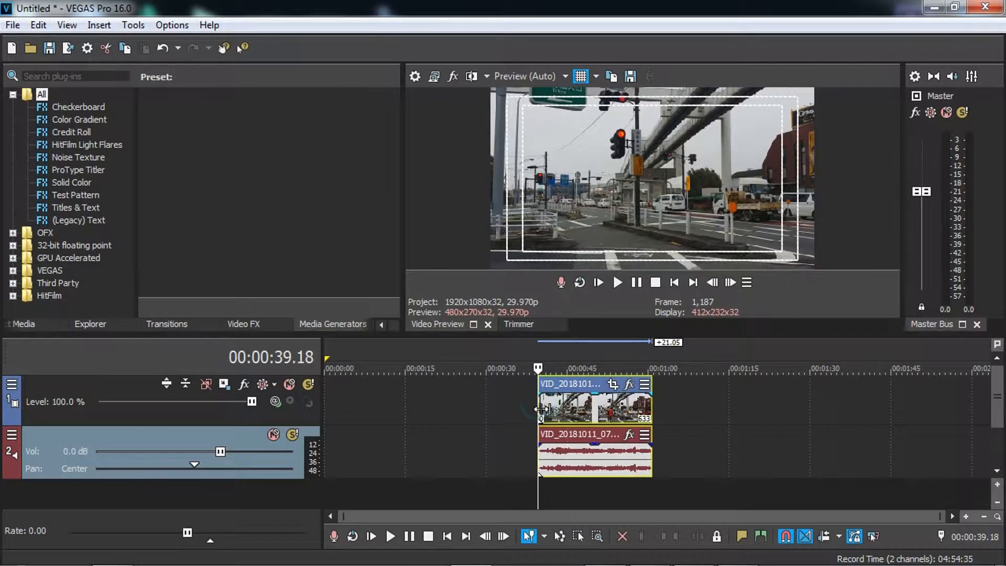
pyautogui.moveTo(667, 329)
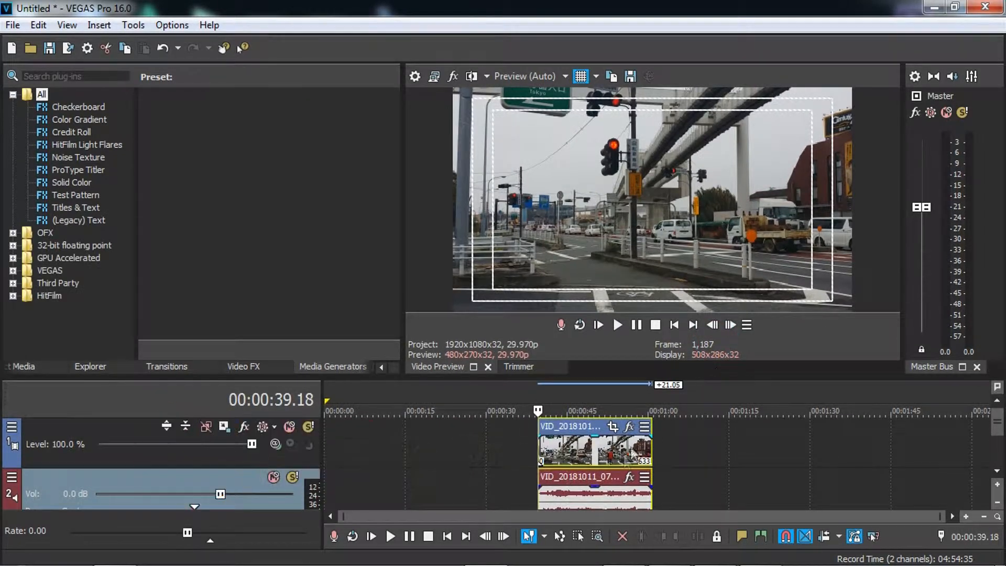
pyautogui.moveTo(590, 446)
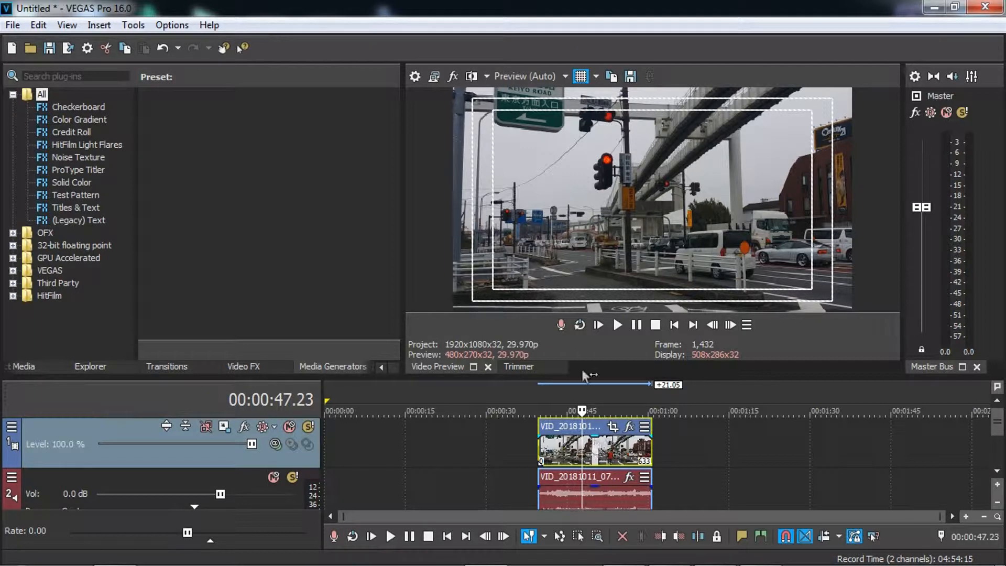
pyautogui.moveTo(769, 500)
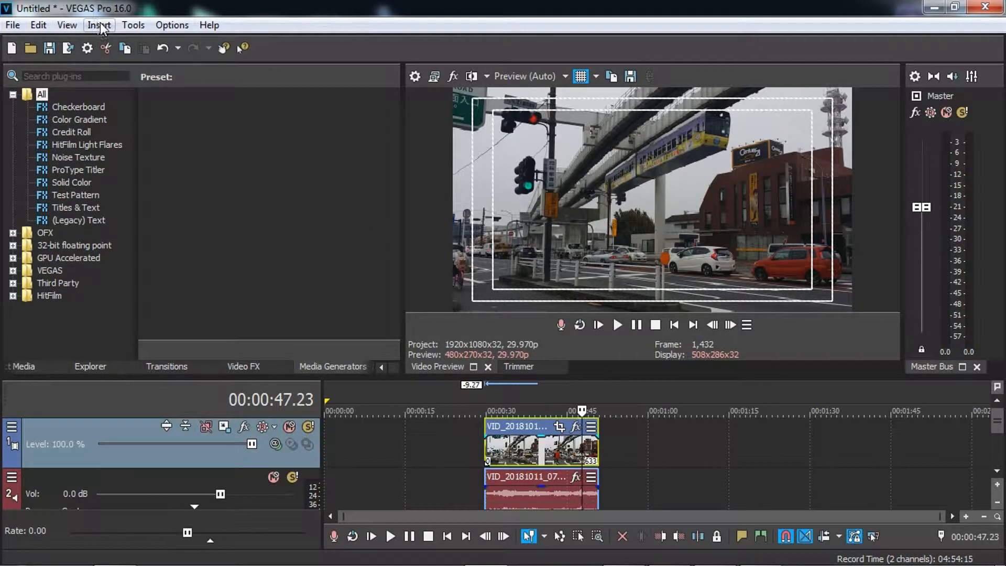
# Step: Open the Insert menu to reach Video Envelopes > Track Composite Level
pyautogui.click(99, 25)
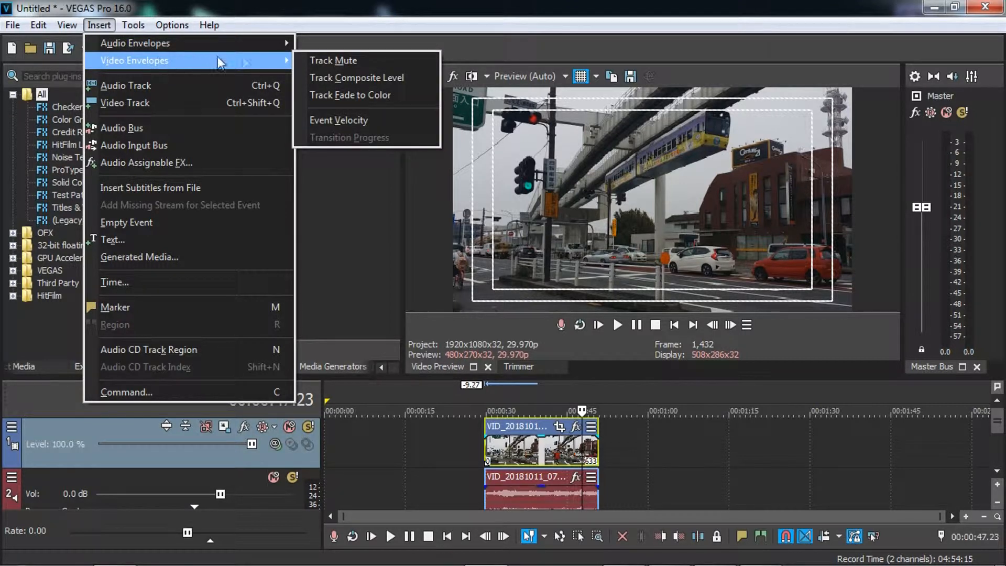
pyautogui.moveTo(357, 77)
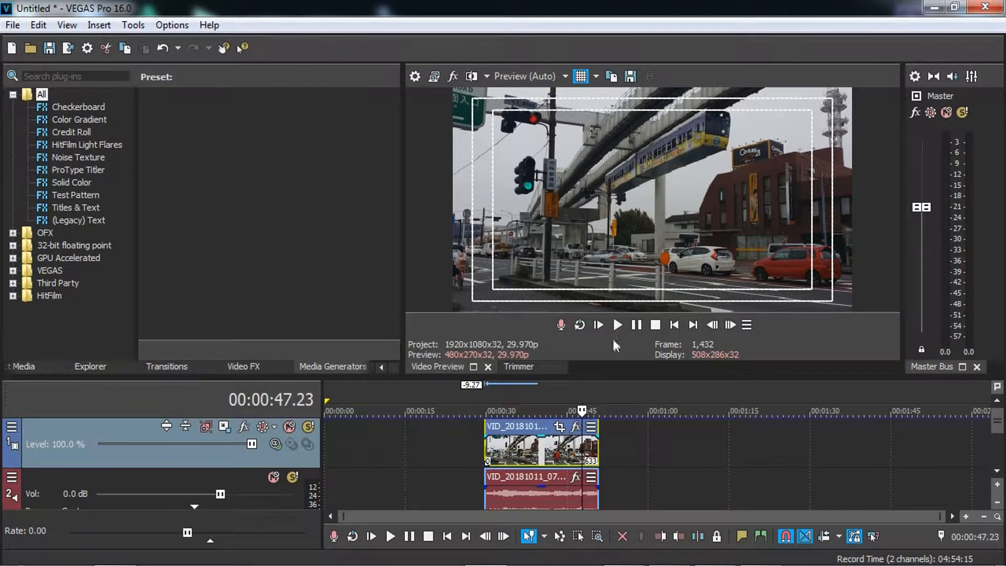
pyautogui.moveTo(369, 424)
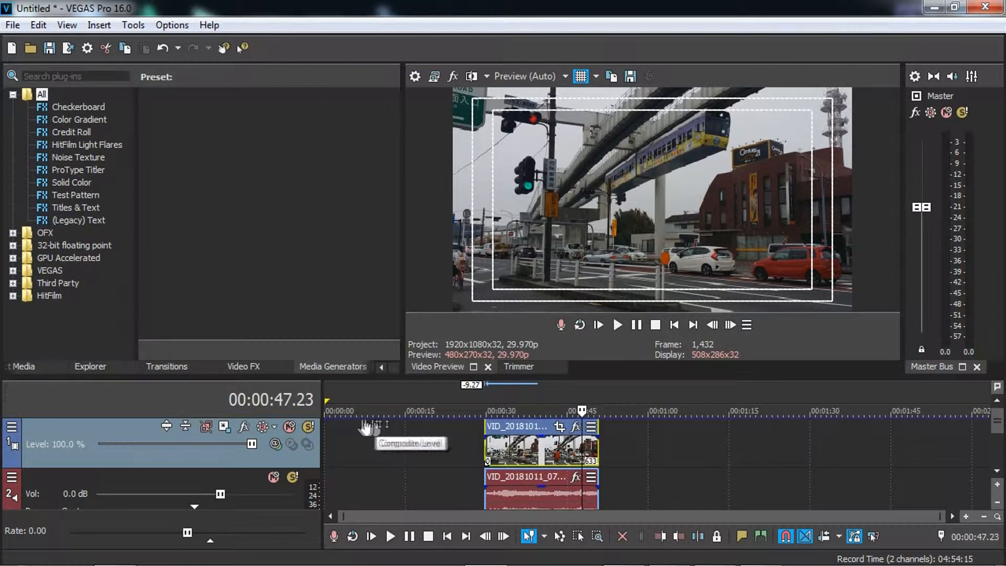
pyautogui.moveTo(948, 423)
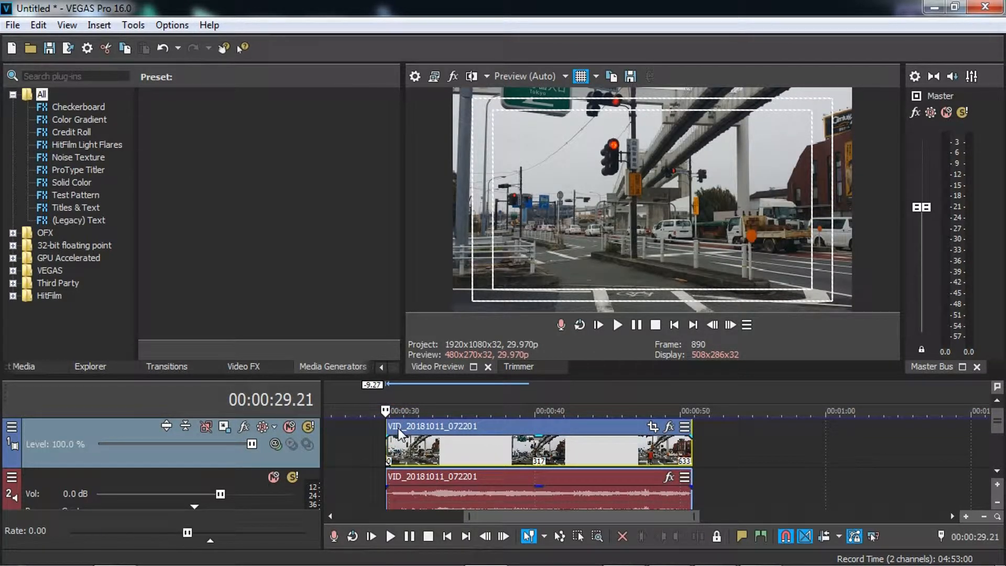
pyautogui.click(617, 324)
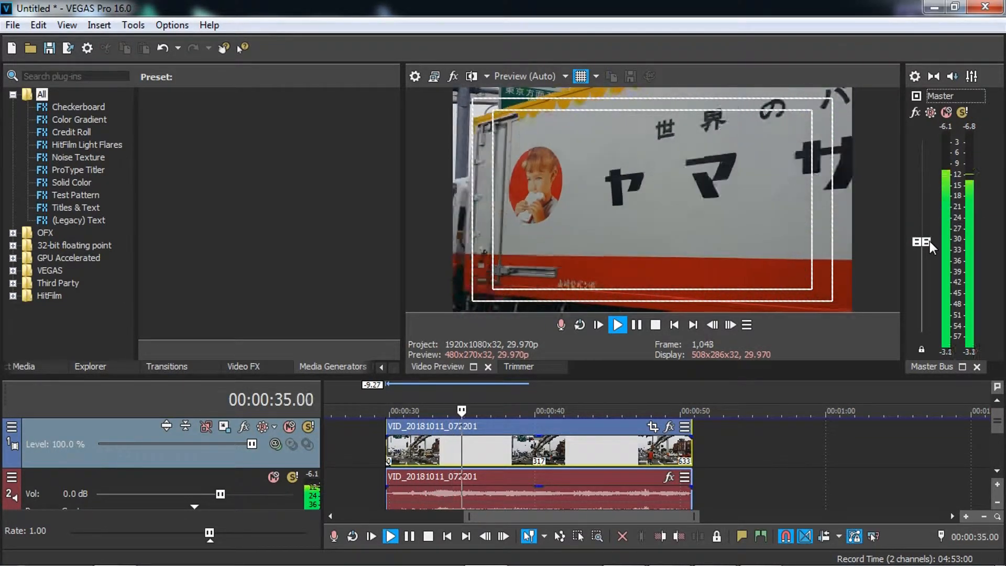
pyautogui.click(616, 324)
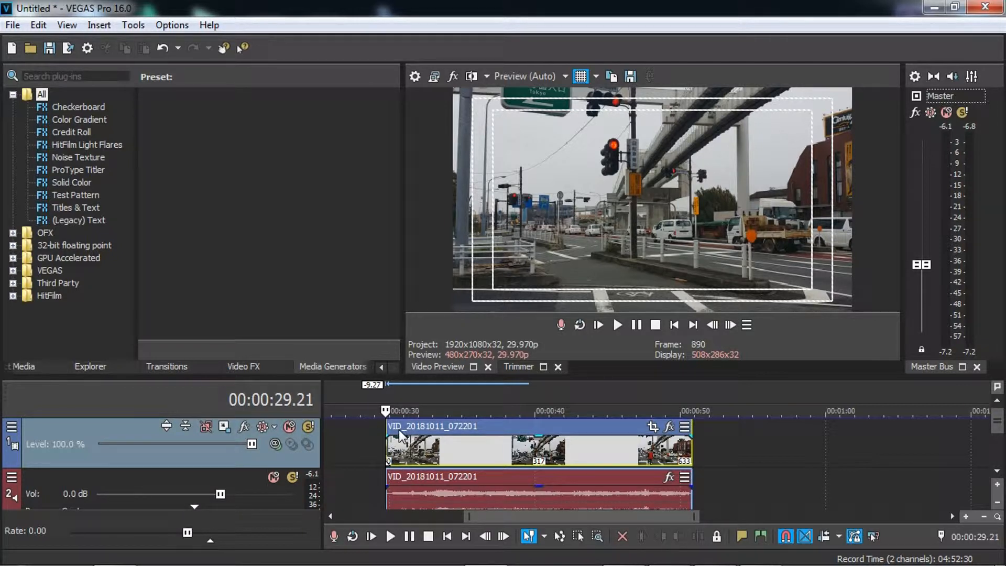
pyautogui.moveTo(388, 426)
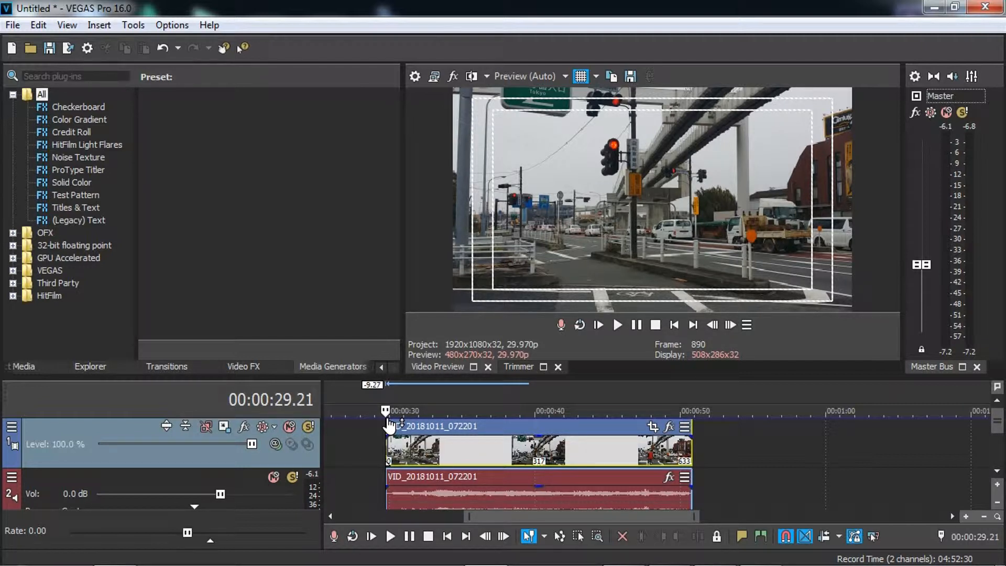
pyautogui.moveTo(385, 425)
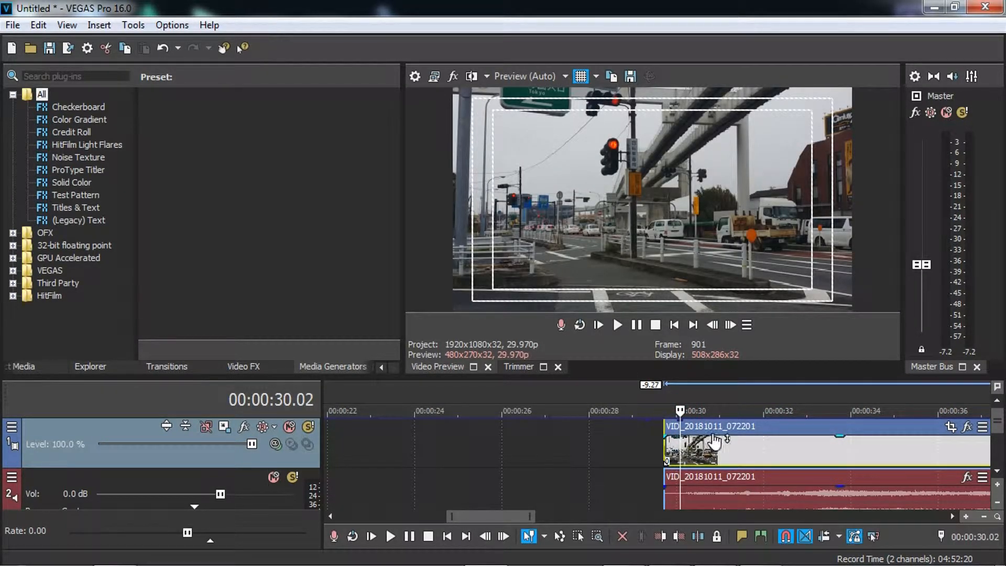
pyautogui.moveTo(717, 440)
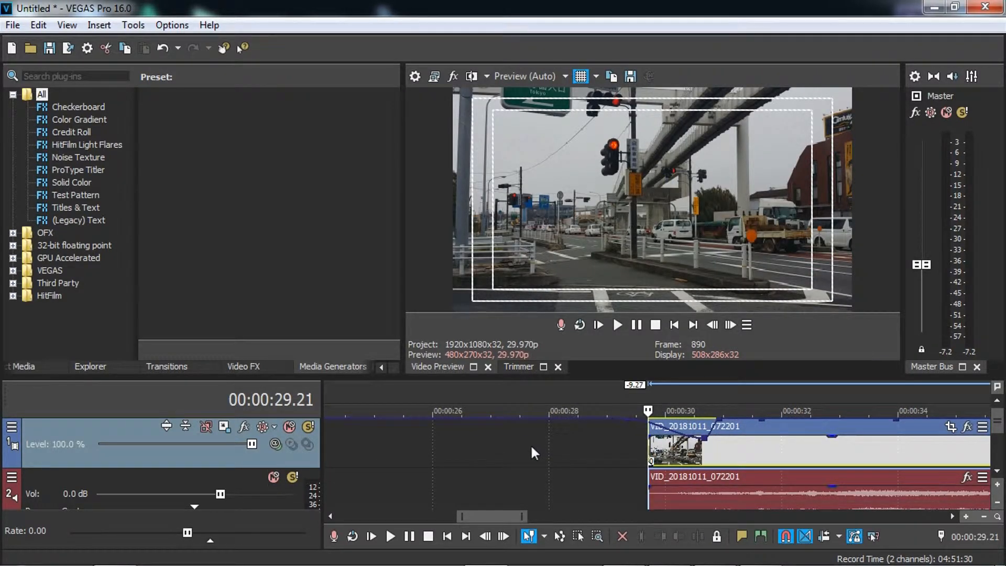
pyautogui.moveTo(577, 471)
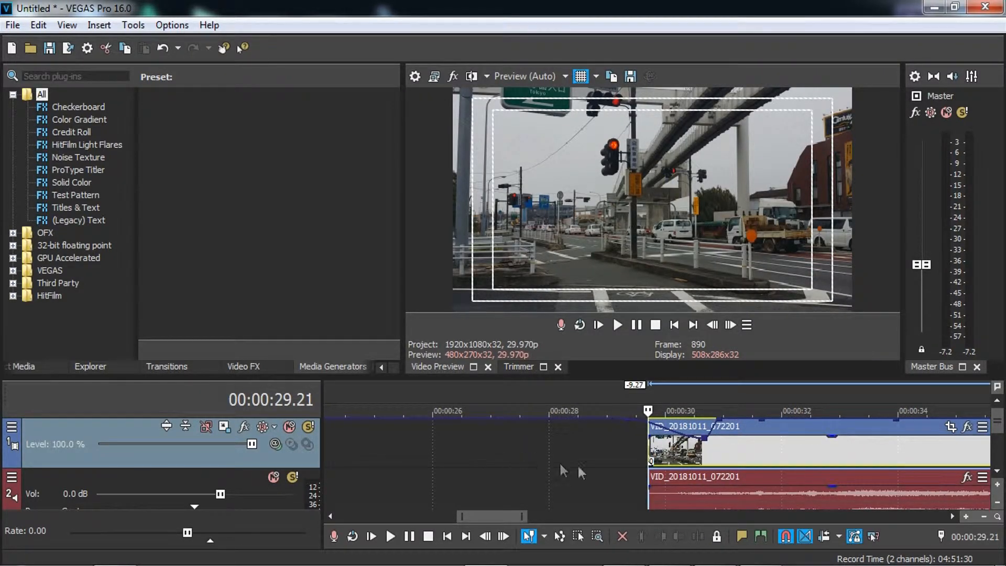
# Step: Add another keyframe point on the Composite Level envelope
pyautogui.click(617, 324)
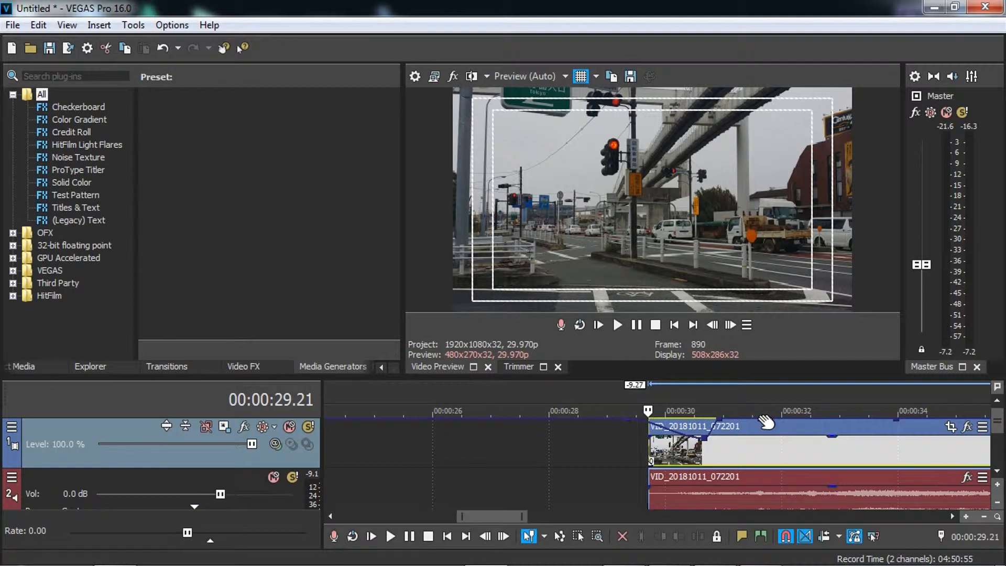
pyautogui.moveTo(763, 426)
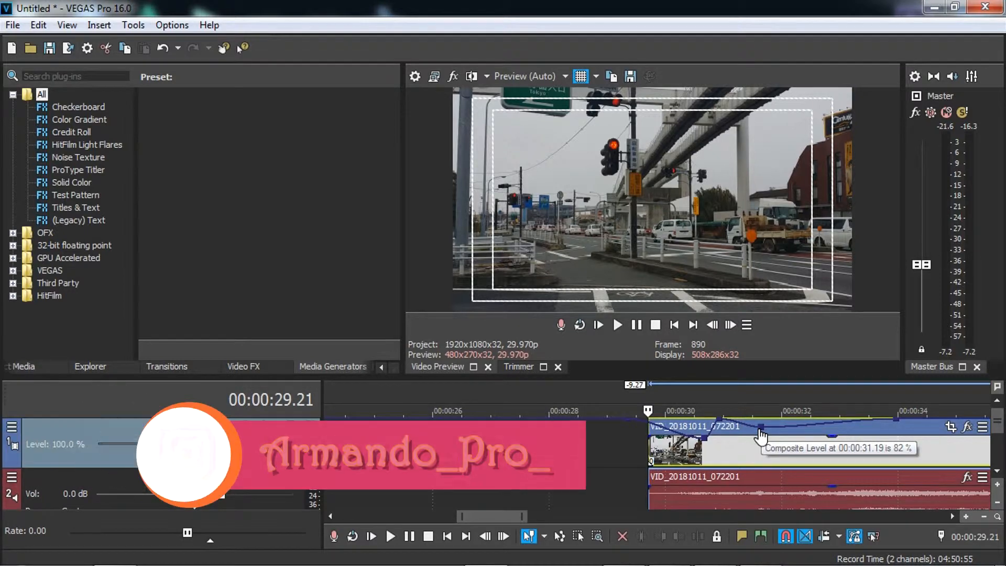
# Step: Drag the envelope point to 82% near 00:00:31.19 and preview playback
pyautogui.click(617, 325)
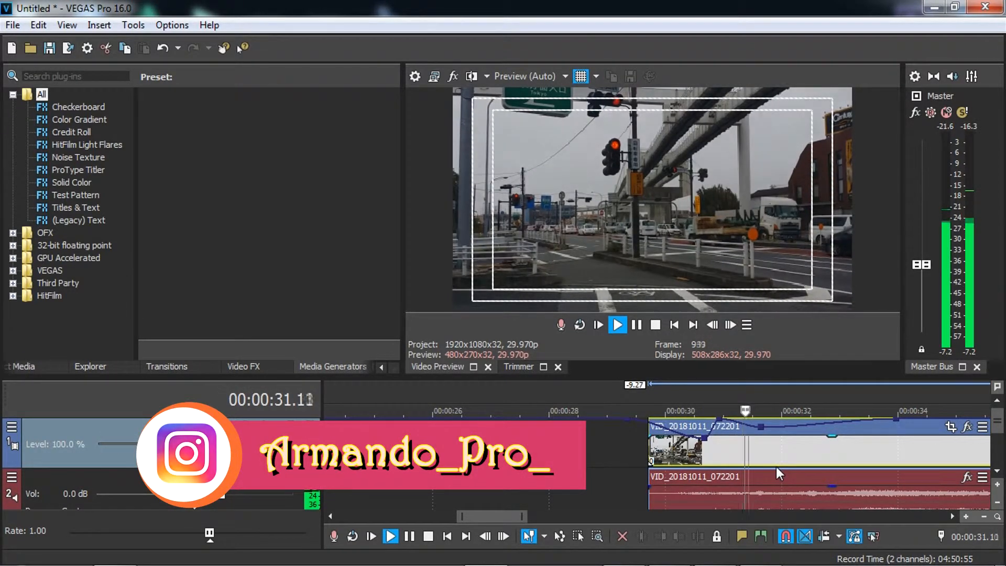
pyautogui.click(655, 323)
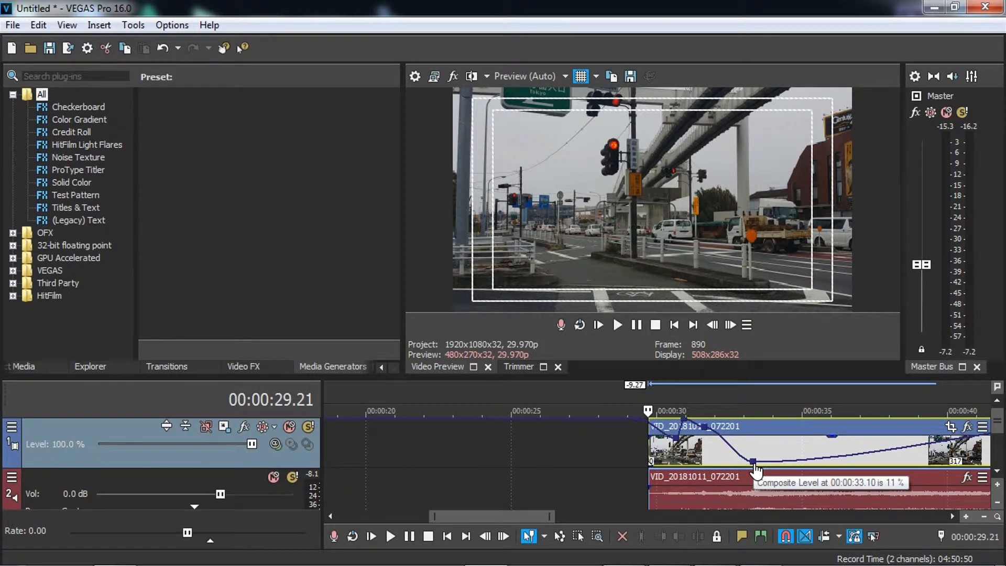
# Step: Lower the envelope point to 11% near 00:00:33.10, raise later points, and replay
pyautogui.click(616, 325)
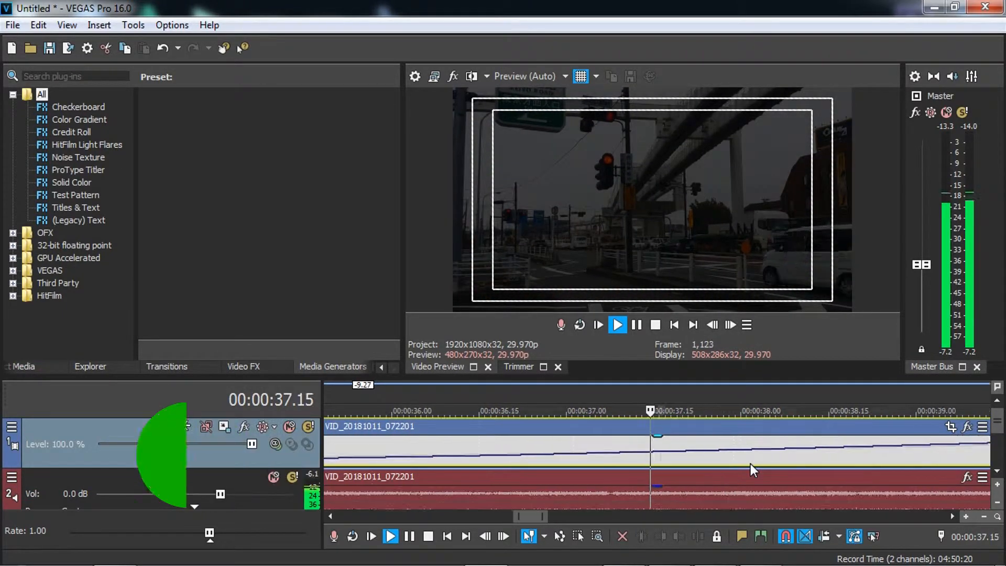
pyautogui.click(617, 324)
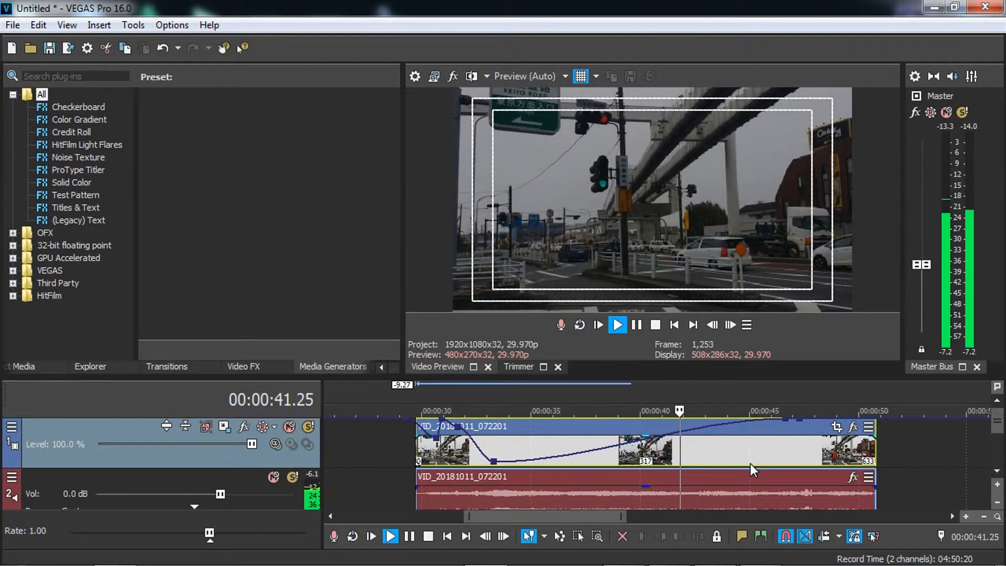
pyautogui.click(617, 324)
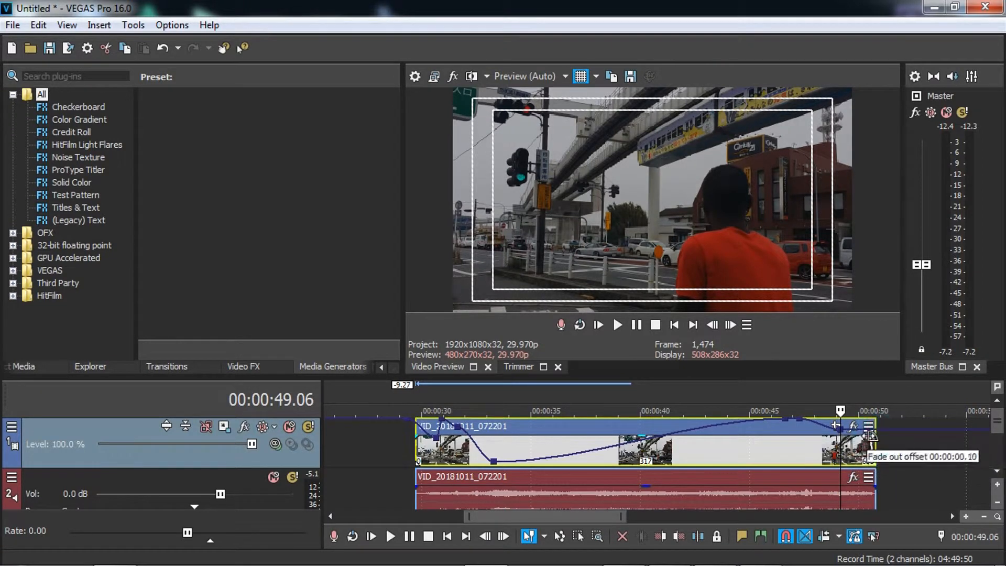
pyautogui.moveTo(878, 444)
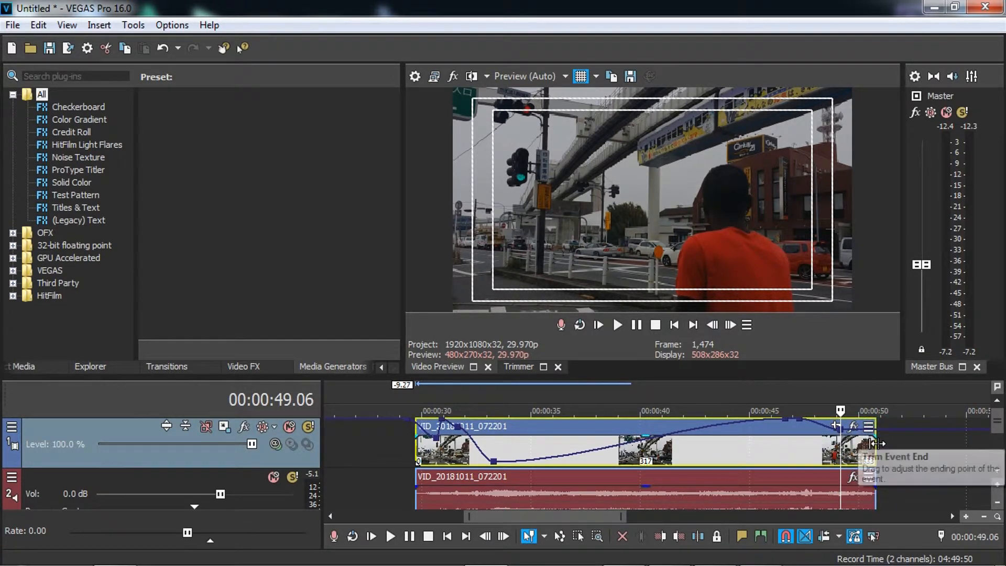